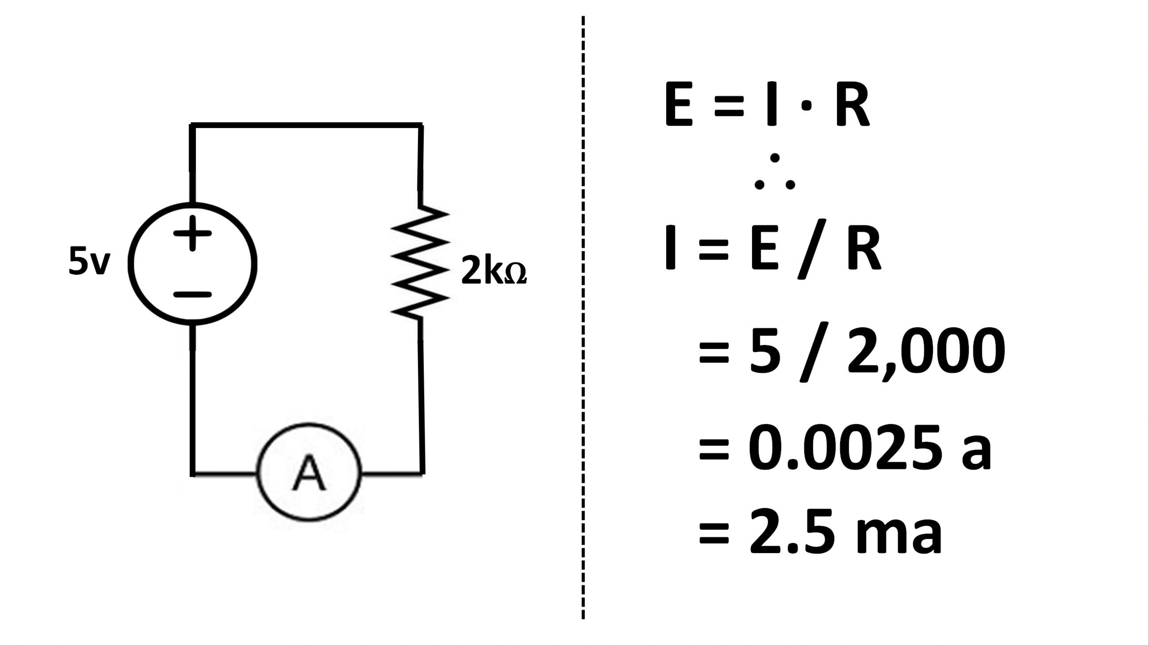
Draw a blue block arrow pointing at the '= 0.0025 a' result line
{"action": "left_click_drag", "start_coordinate": [975, 249], "coordinate": [1055, 279]}
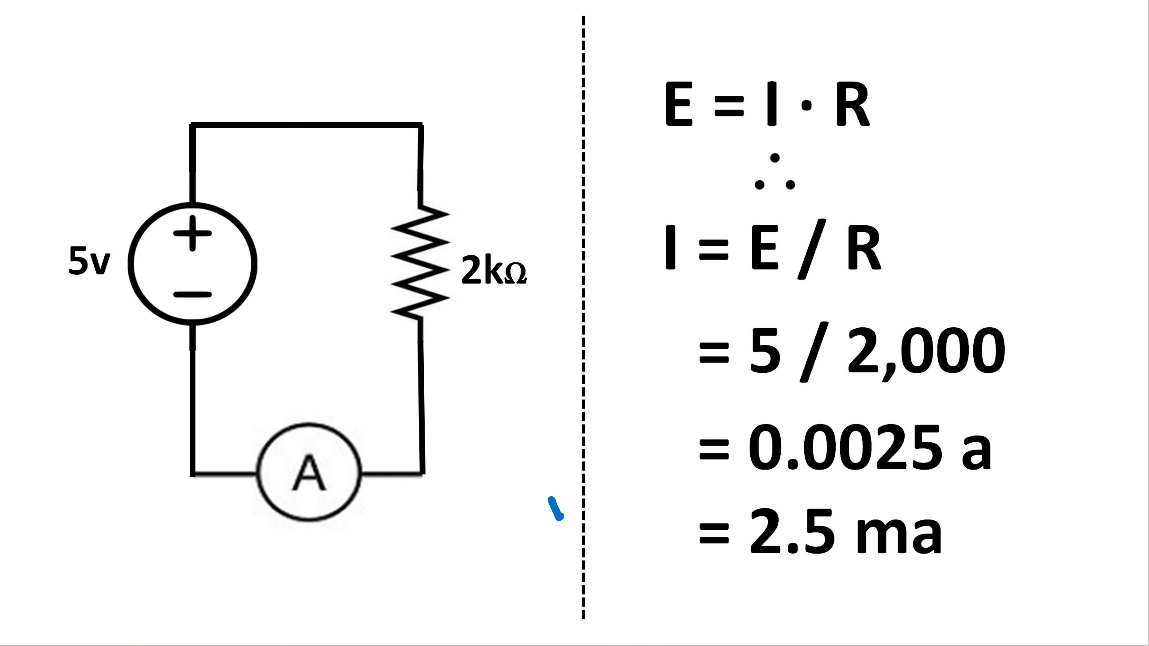
{"action": "left_click_drag", "start_coordinate": [557, 513], "coordinate": [696, 462]}
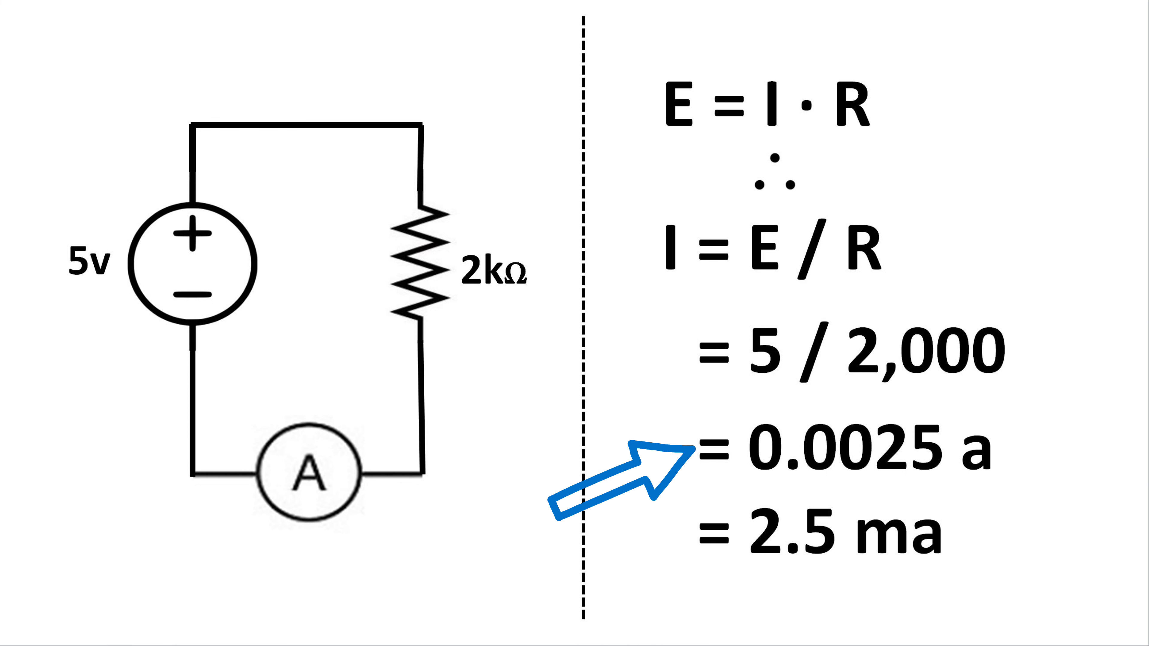